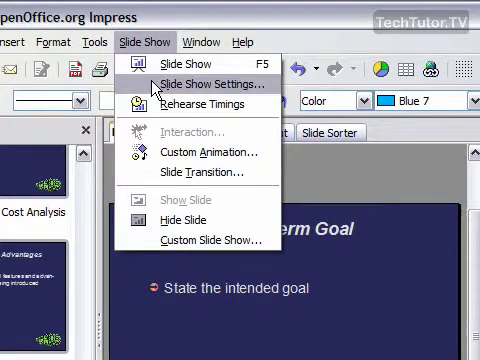
- Reach the Slide Show Settings dialog and choose the Auto presentation type
click(216, 84)
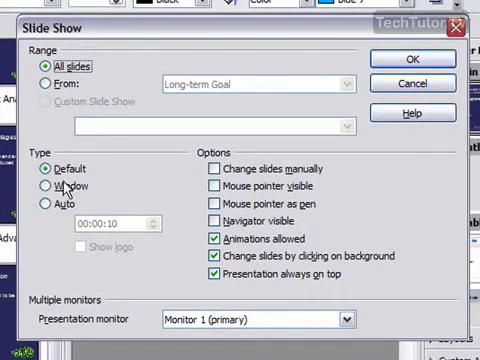
click(48, 204)
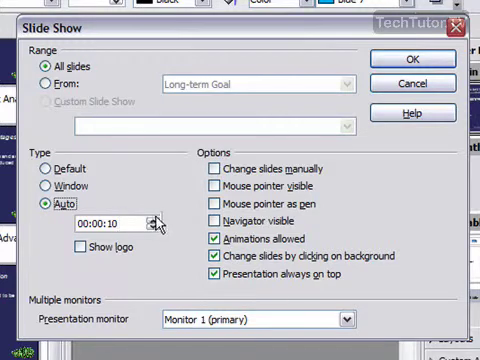
- Raise the Auto pause to 00:00:30 and confirm the slide show settings with OK
click(152, 220)
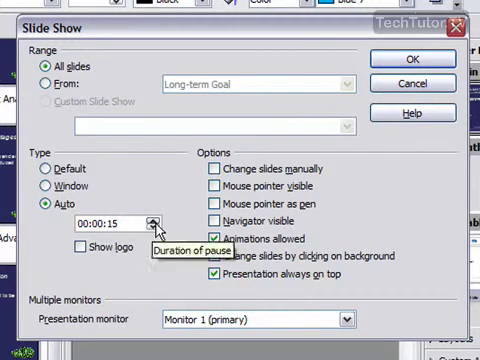
click(152, 216)
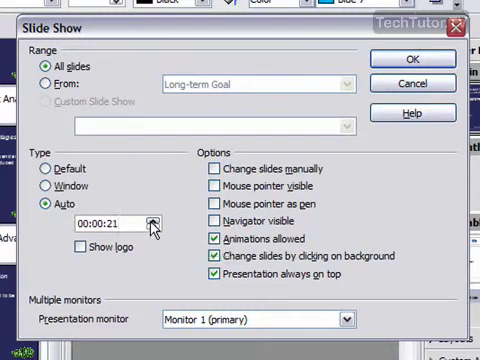
click(150, 226)
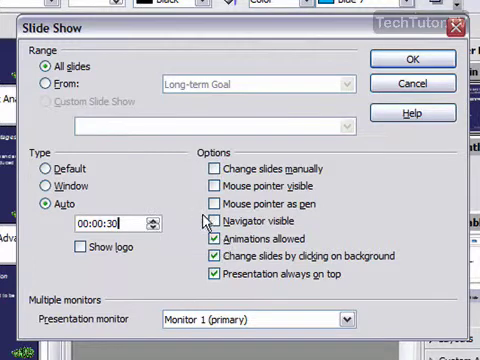
click(404, 58)
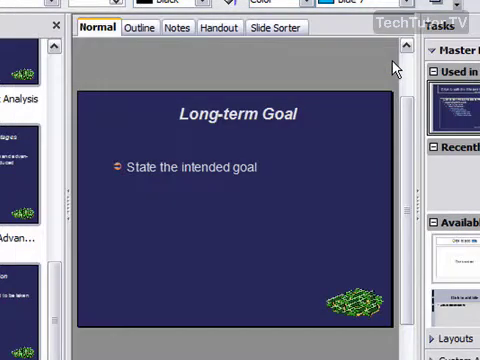